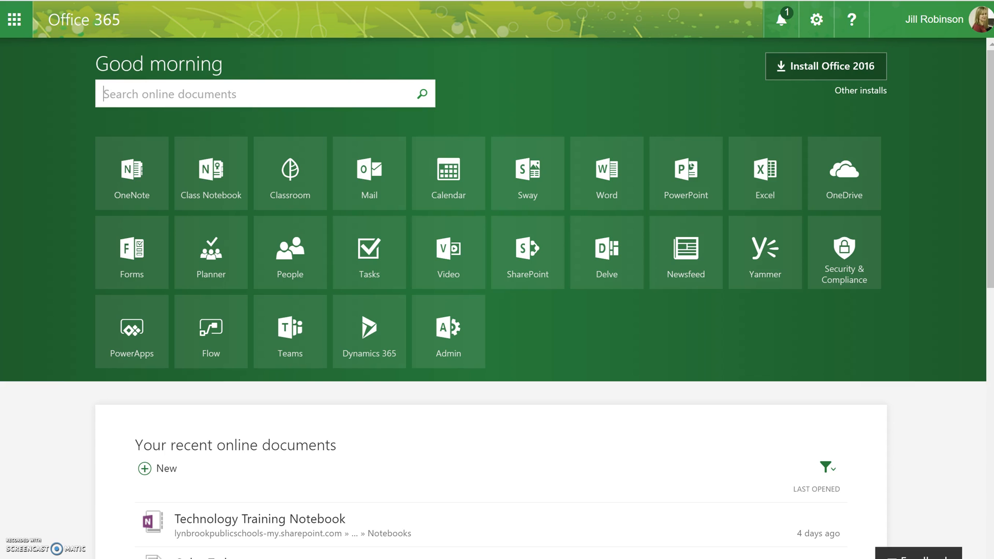
mouse_move(701, 117)
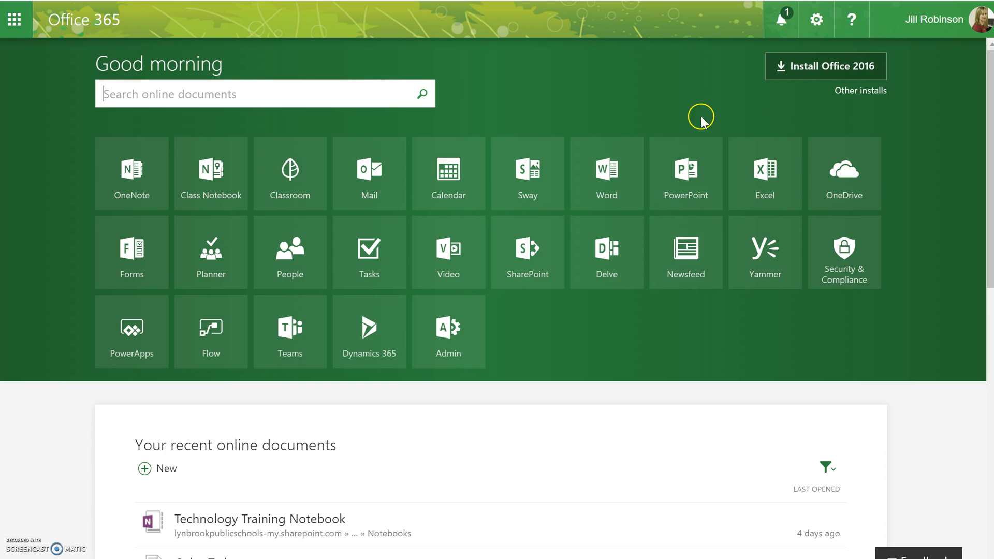
Step: Launch OneDrive from the Office 365 home page
click(843, 173)
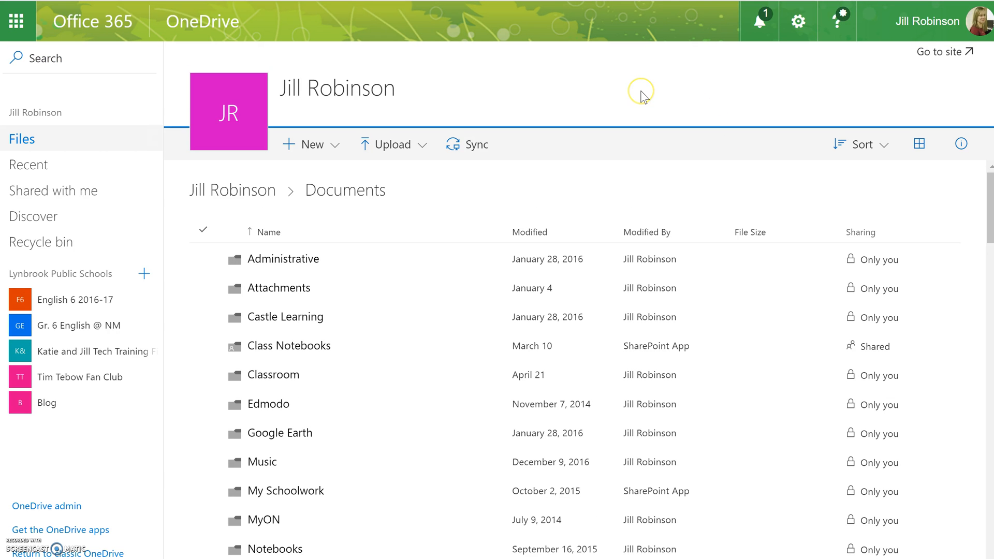
mouse_move(312, 144)
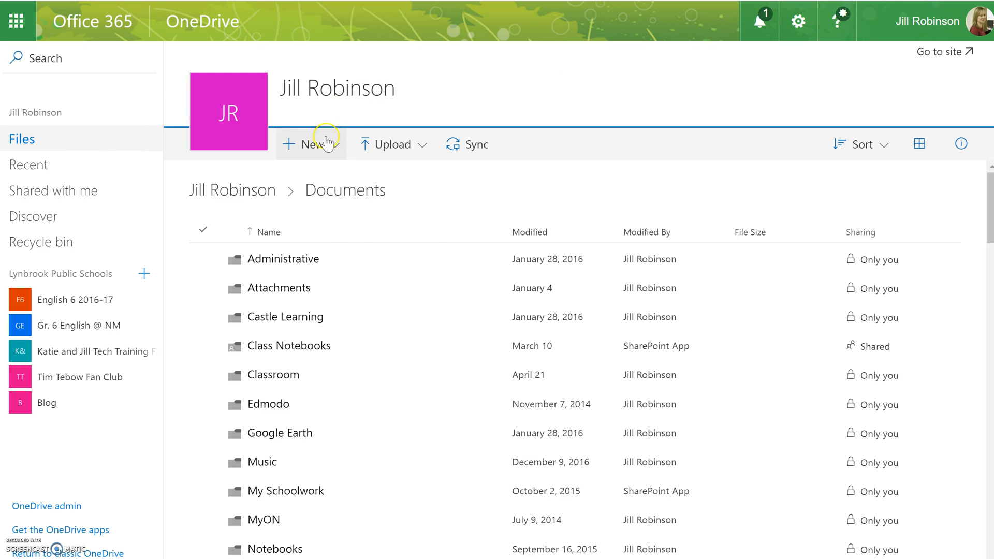
Step: Create a new blank PowerPoint presentation in the Documents folder
click(311, 144)
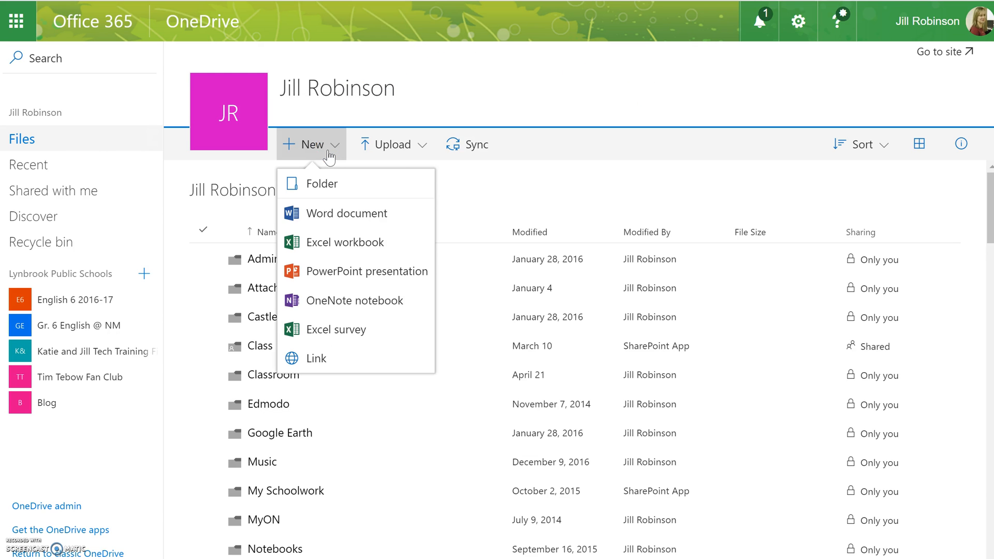
mouse_move(346, 242)
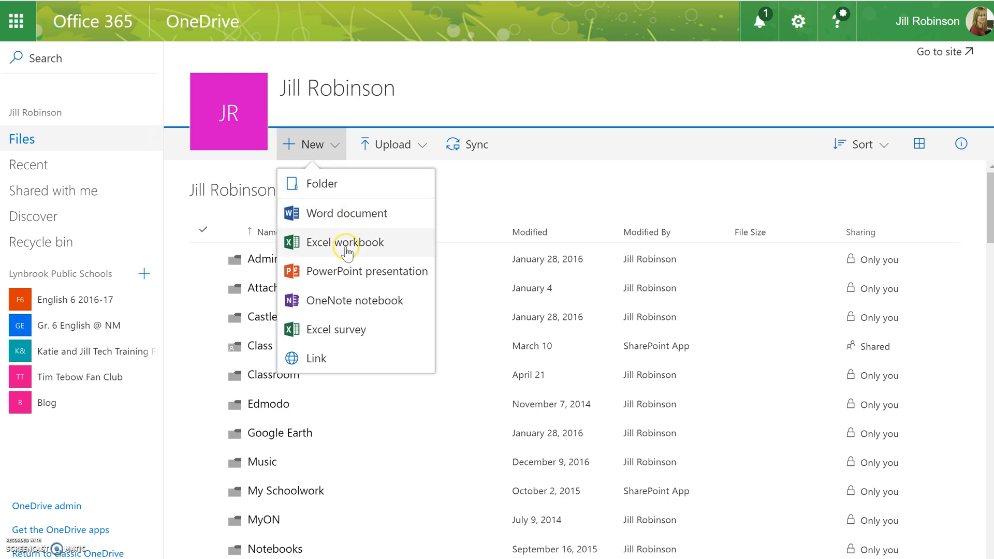
click(367, 271)
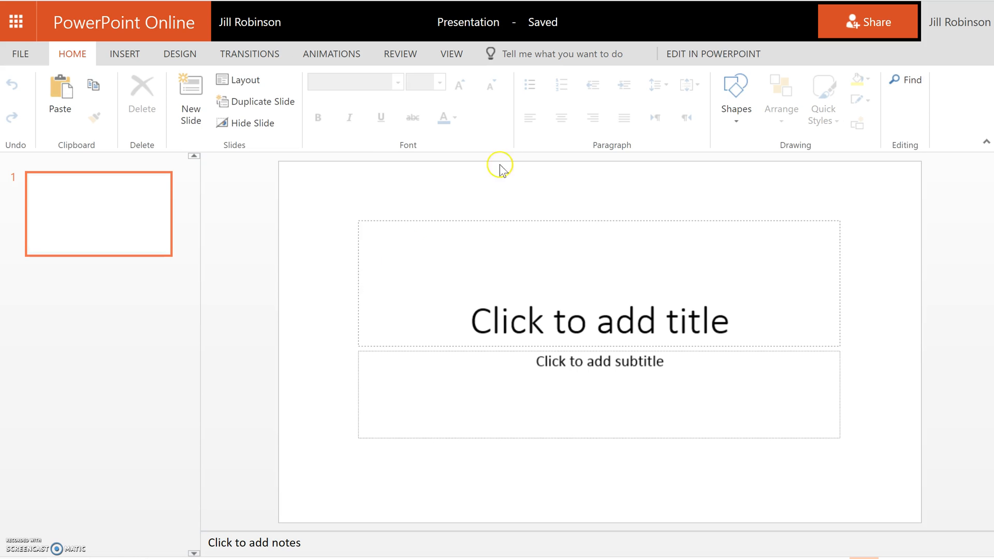
mouse_move(507, 135)
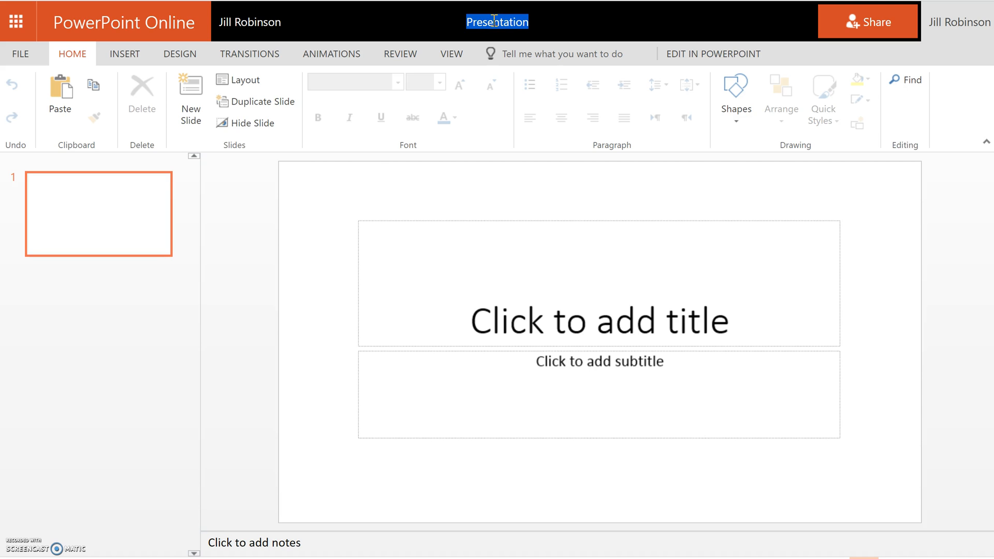
Step: Rename the presentation to 'Testpresentation'
text(Test)
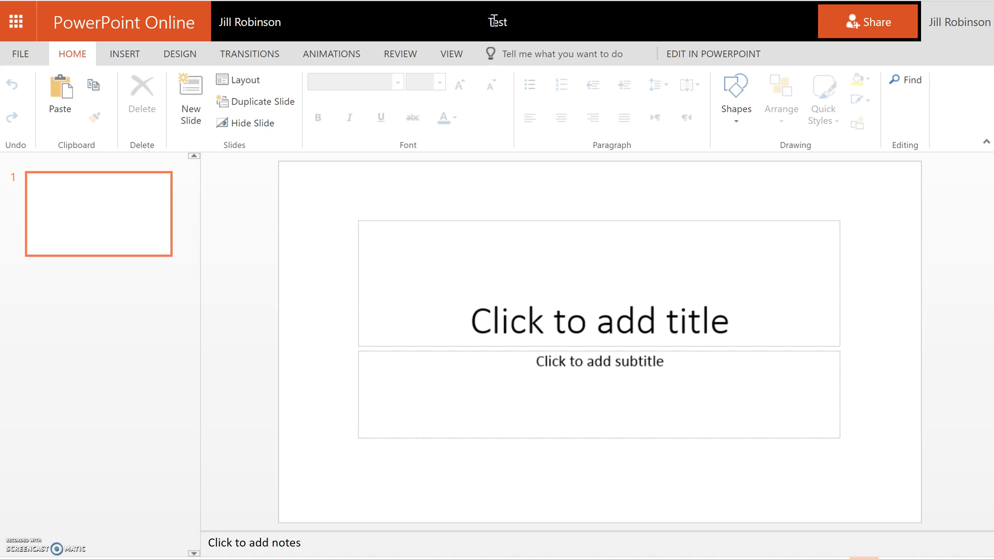
text(prese)
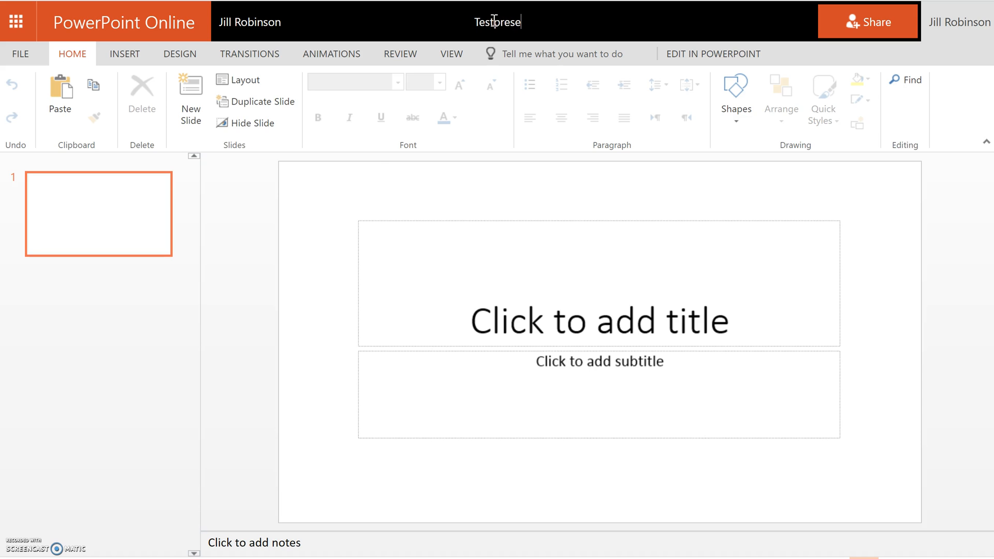
text(ntation)
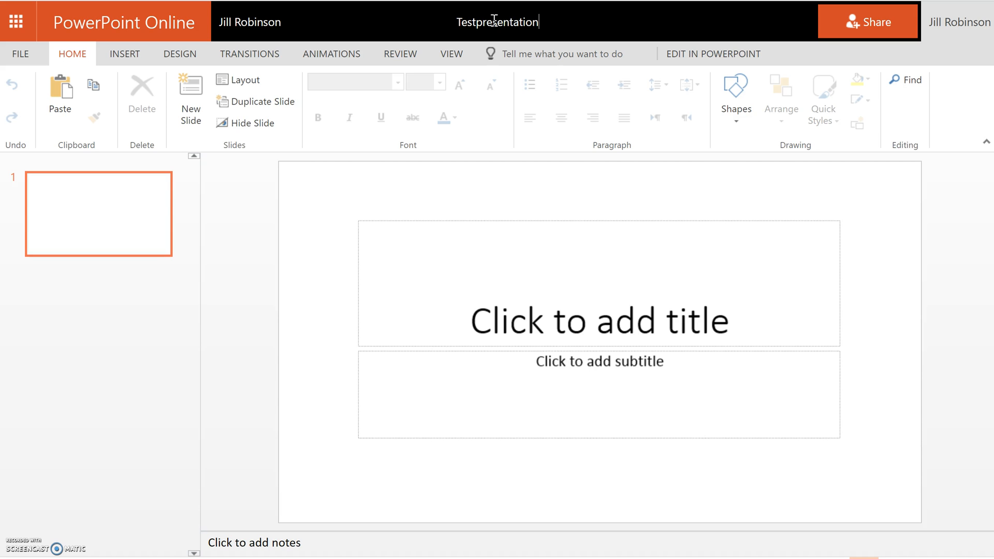
mouse_move(864, 45)
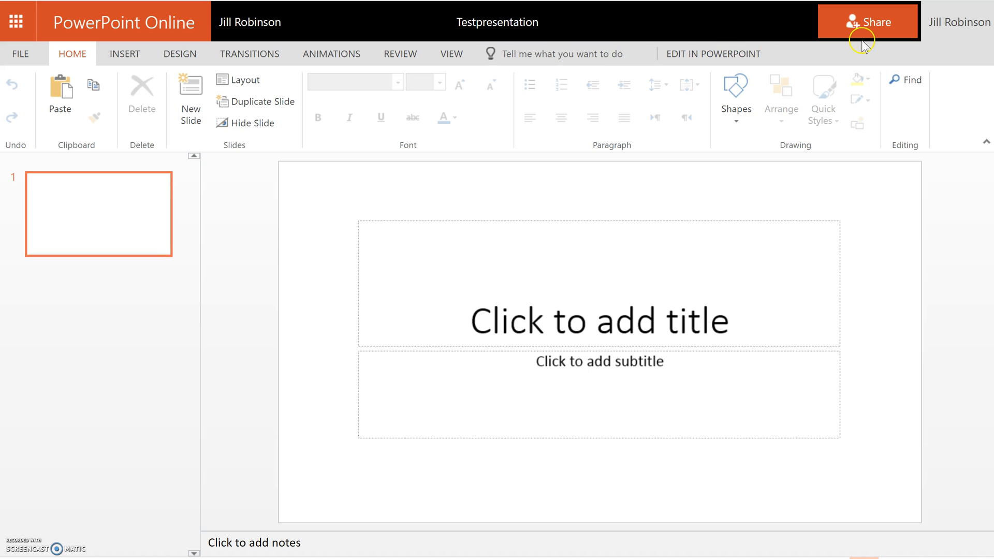
mouse_move(868, 36)
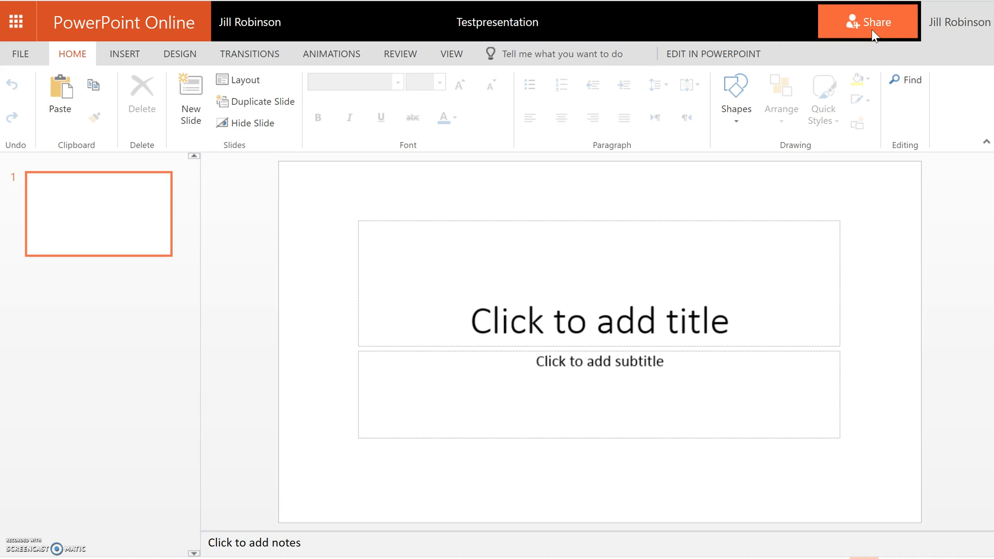
Step: Invite Tim Tebow to the presentation with Can edit permission
click(868, 22)
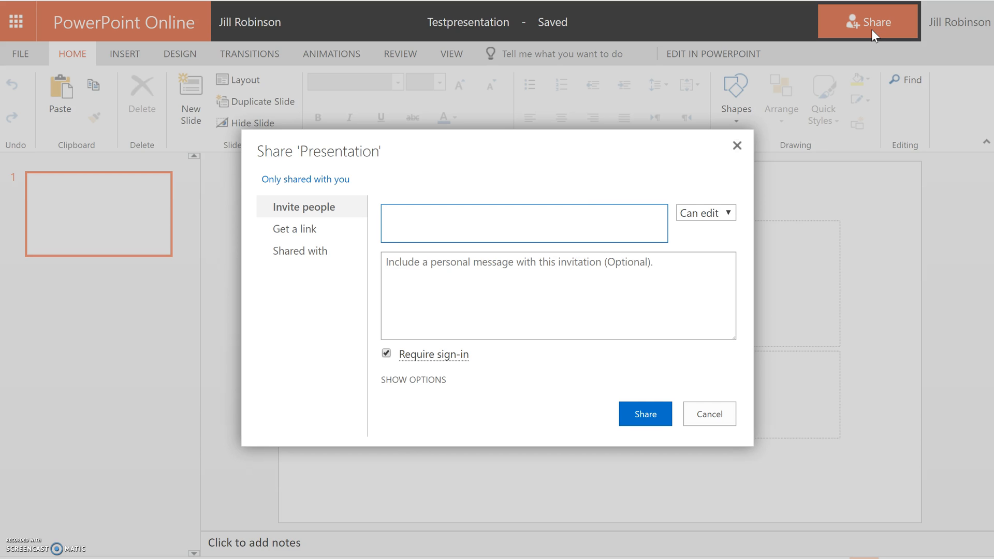
text(t)
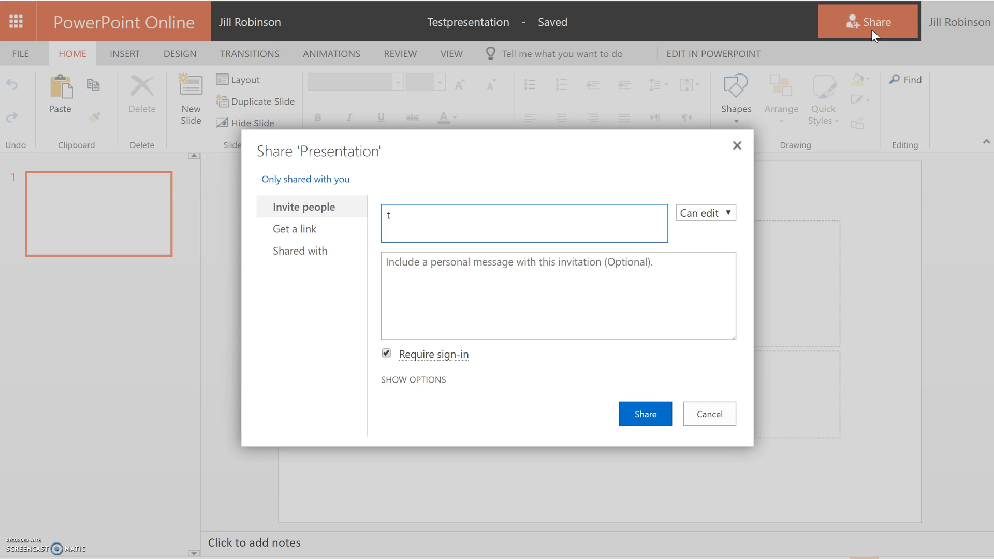
text(tebow)
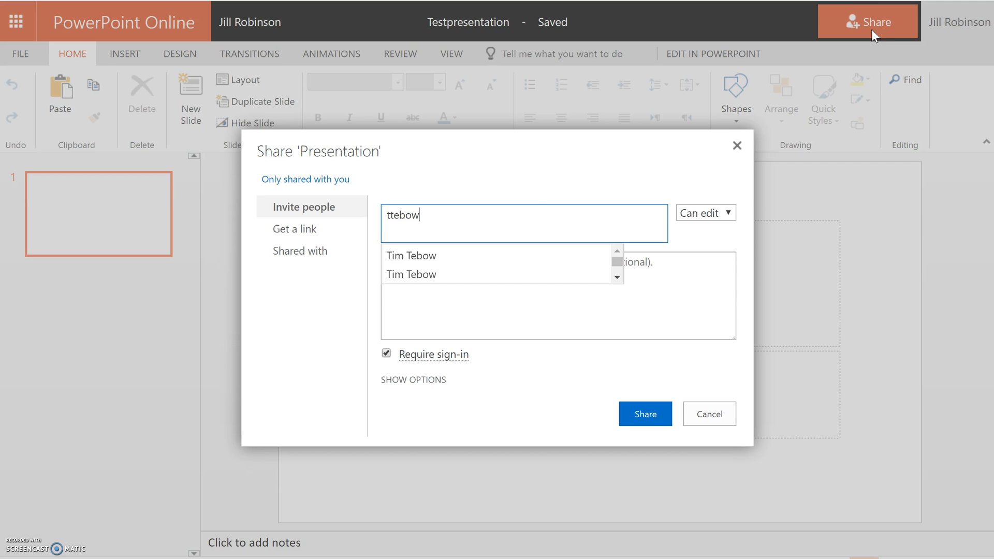
mouse_move(466, 255)
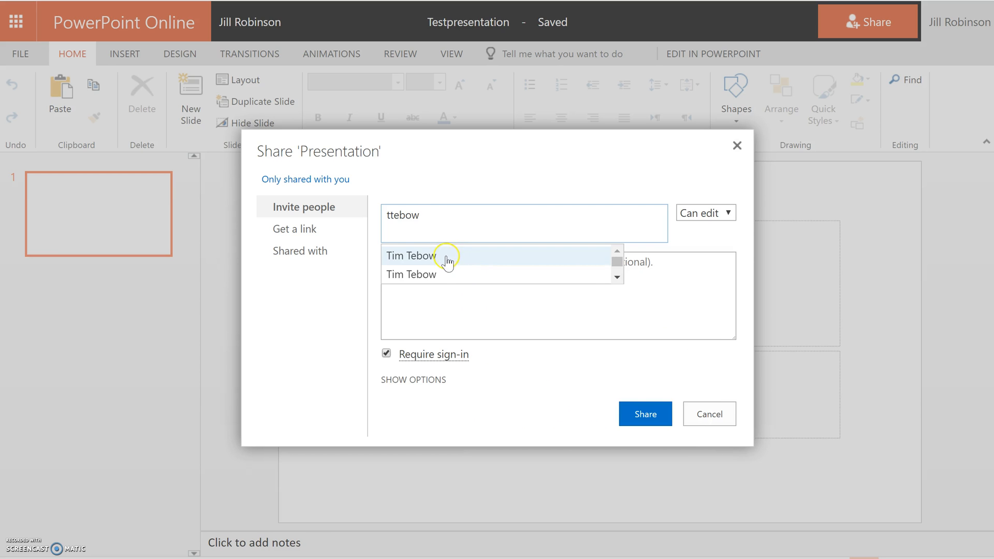
click(411, 256)
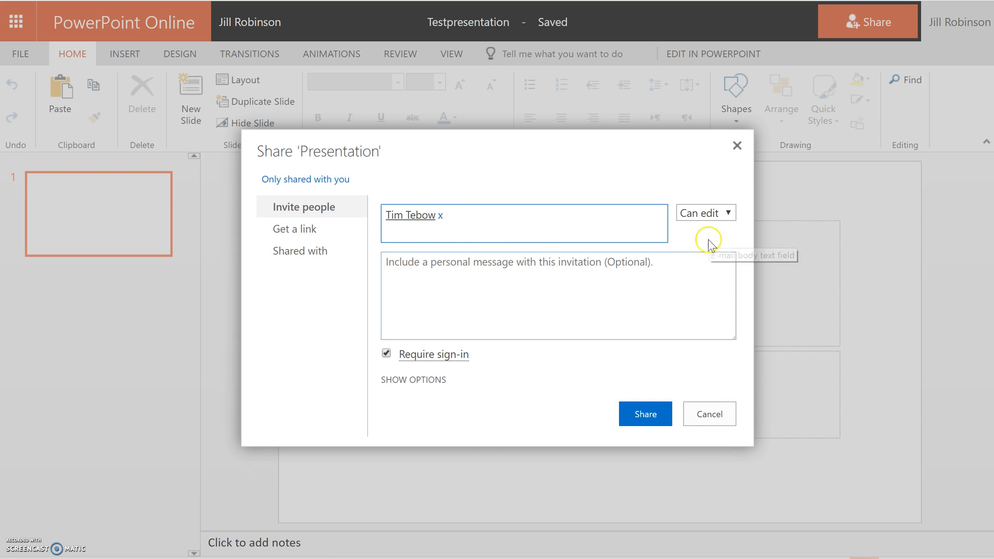
mouse_move(702, 222)
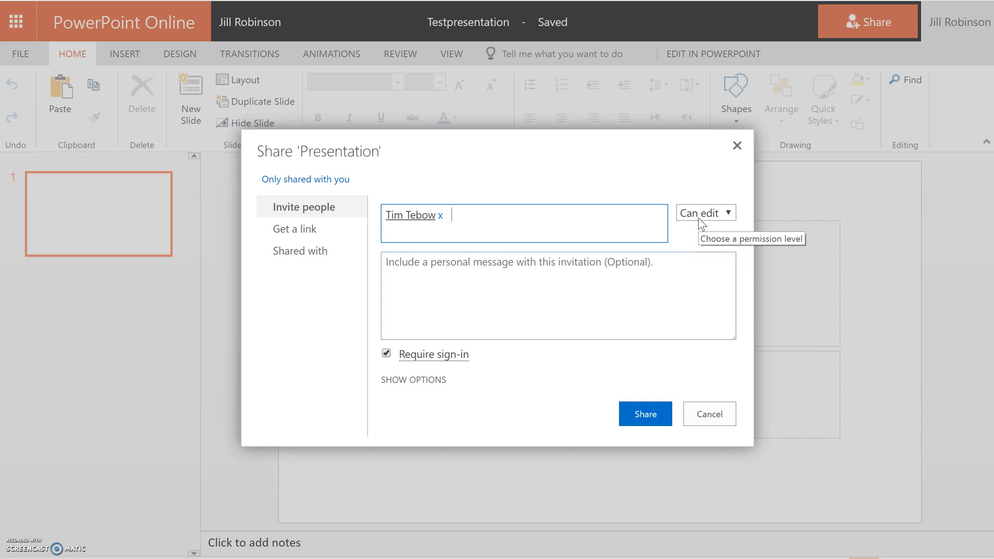
click(704, 213)
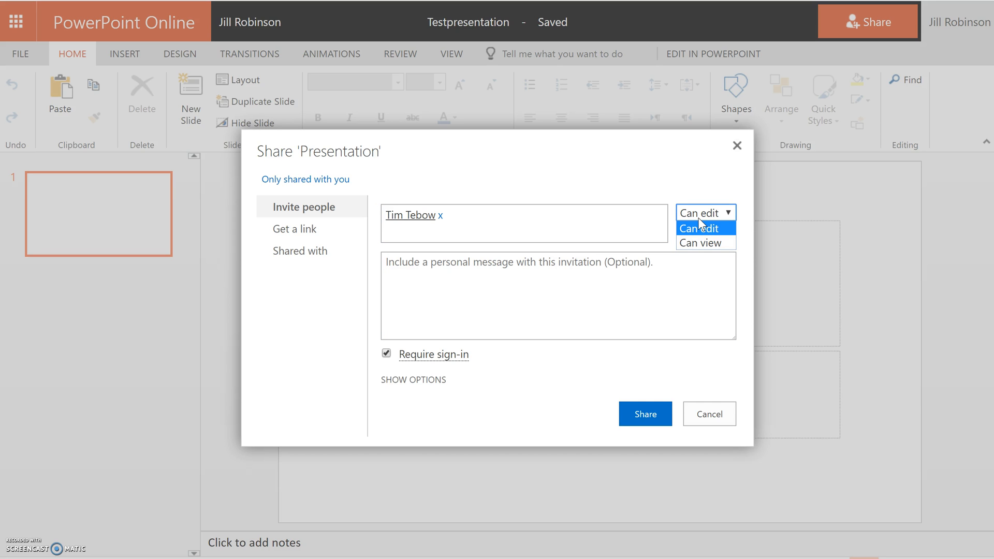
mouse_move(684, 200)
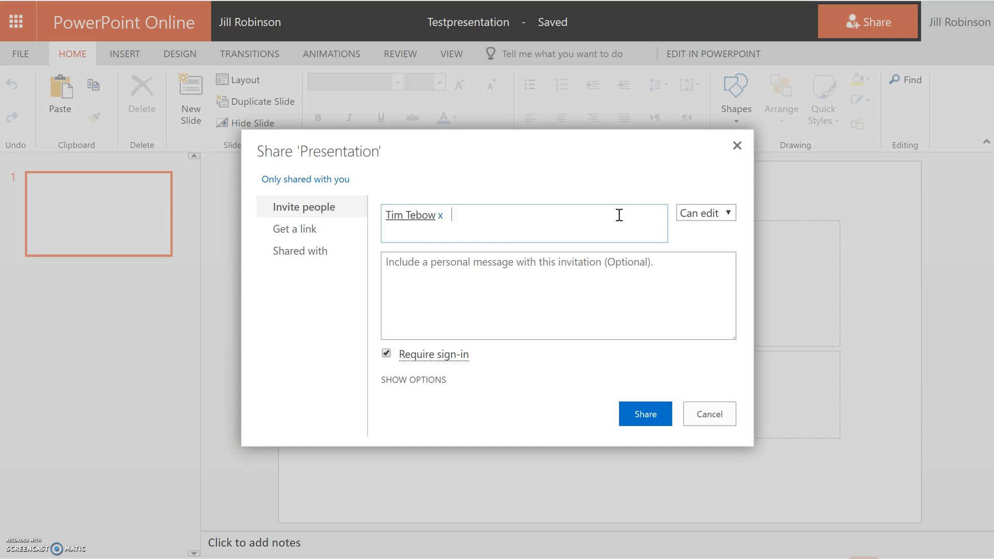
Step: Add Luke Bryan as a second invitee and send the edit invitation to both
text(lbrya)
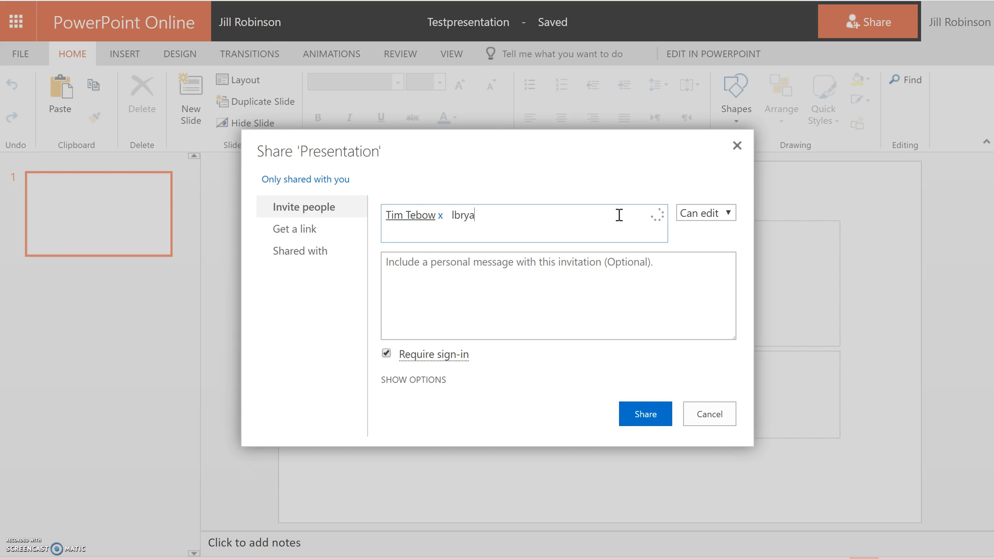
text(Luke Bryan x)
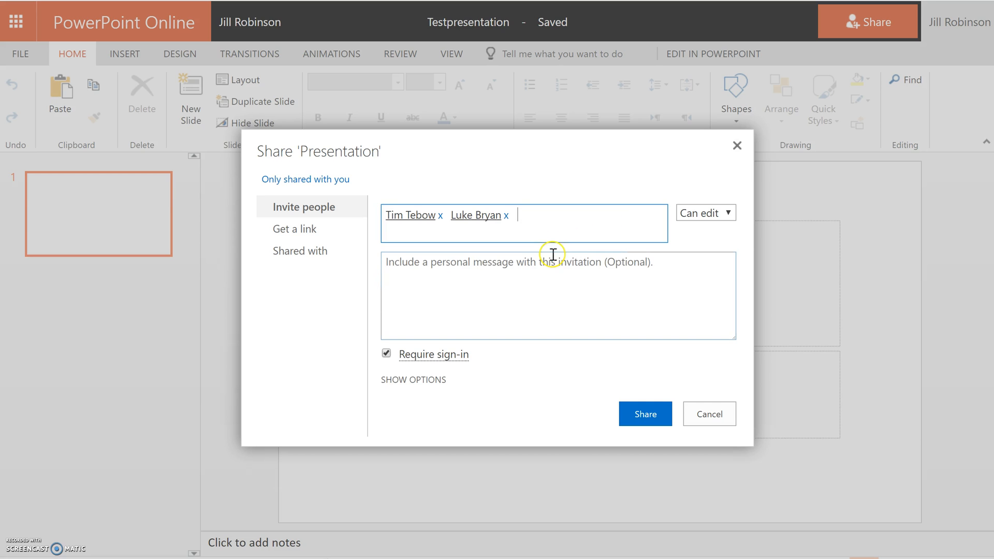
mouse_move(552, 253)
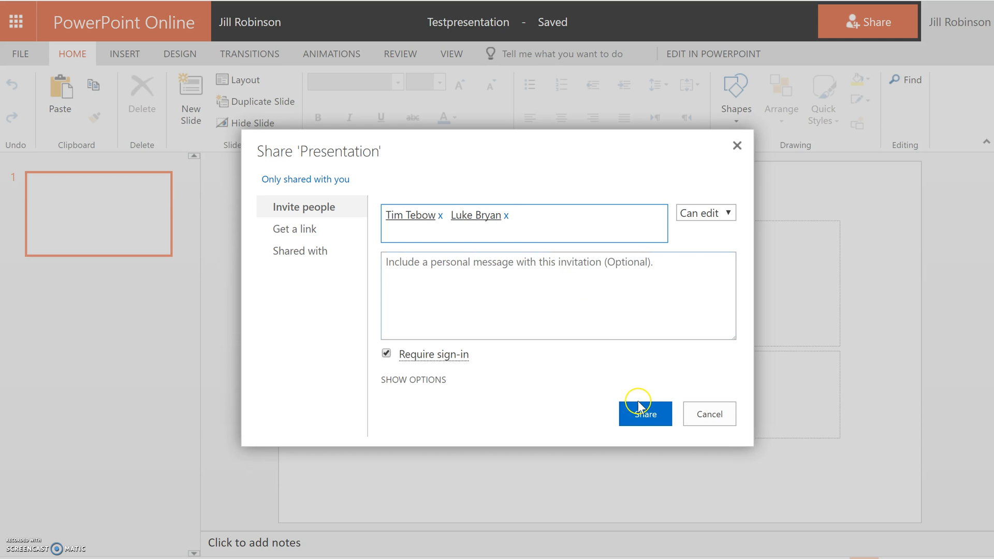
click(644, 413)
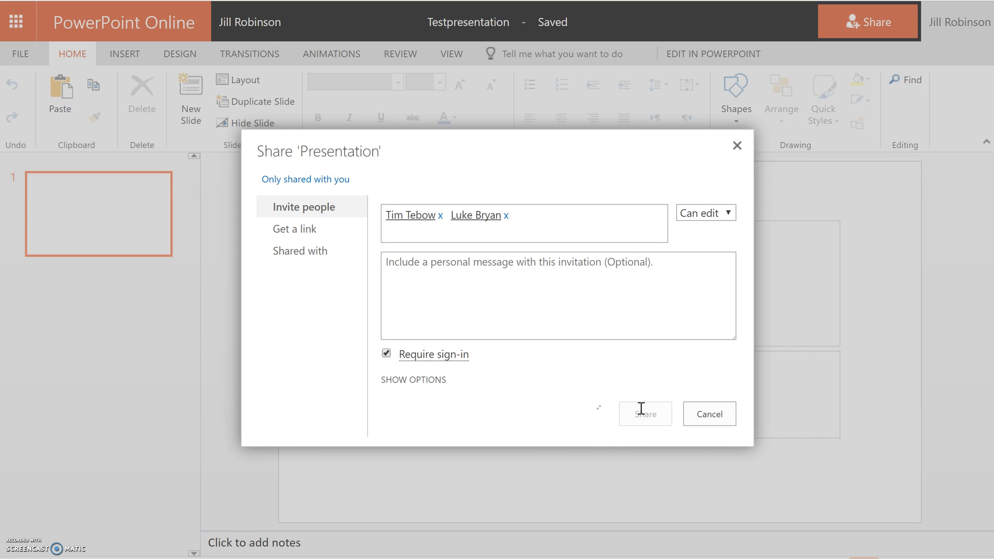
click(646, 413)
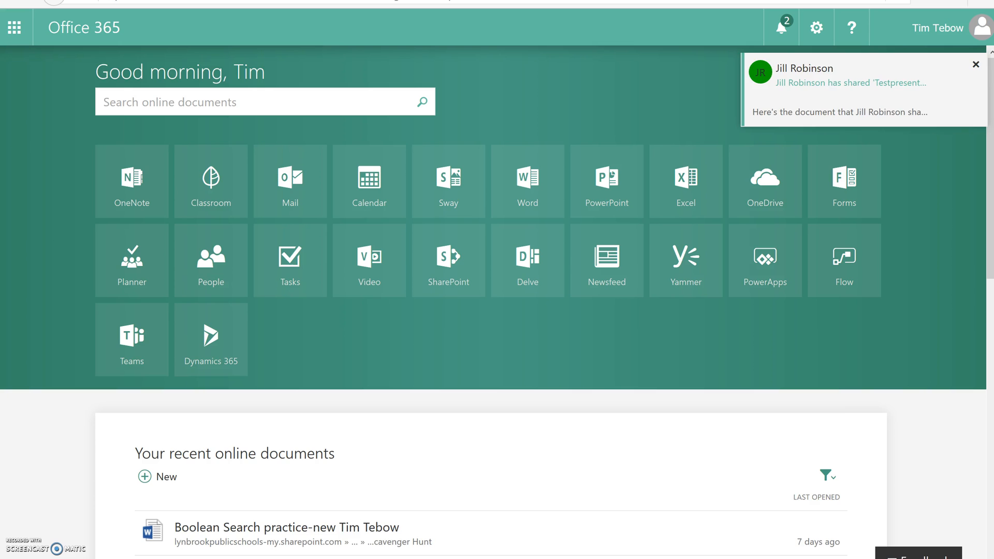
Step: As the recipient, find Testpresentation.pptx under Shared with me and launch it
click(764, 181)
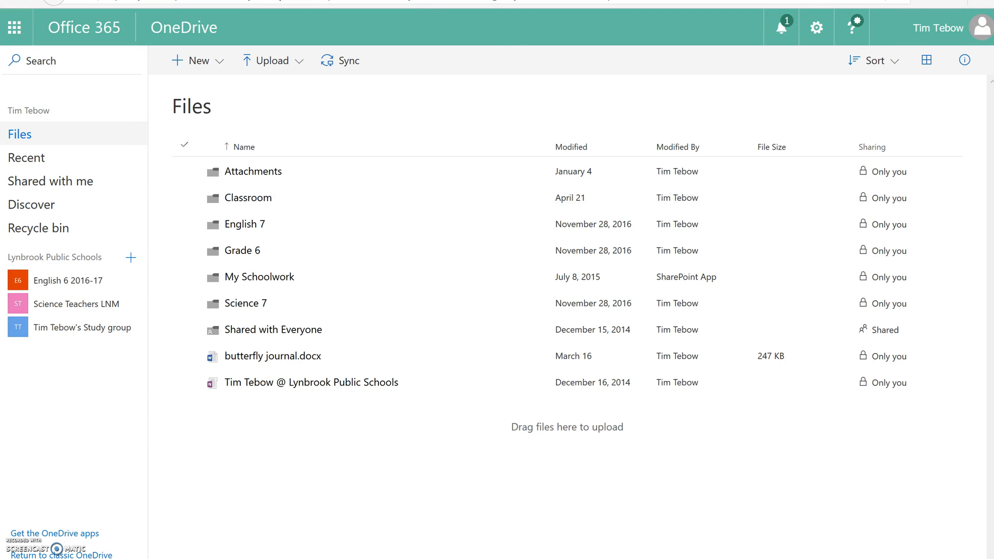
mouse_move(74, 181)
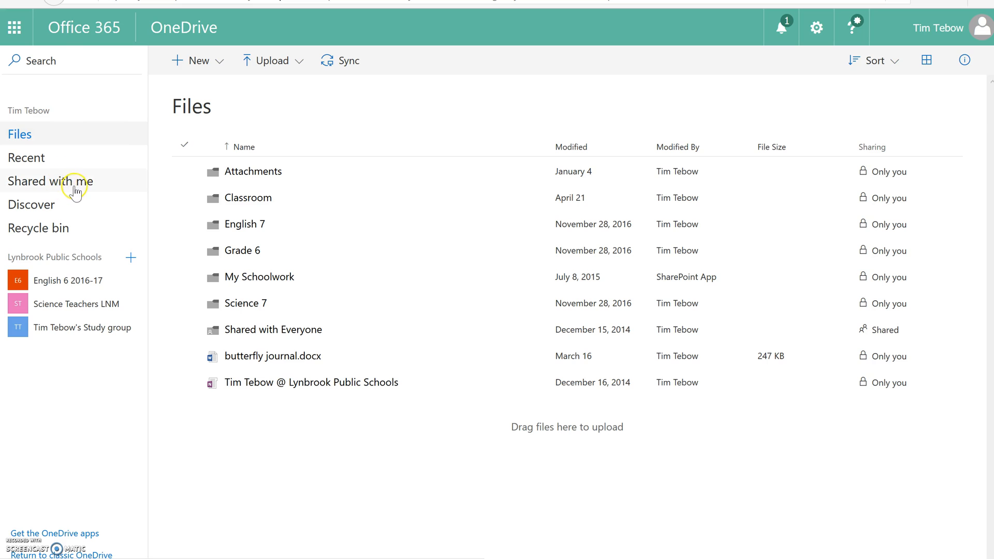
mouse_move(76, 191)
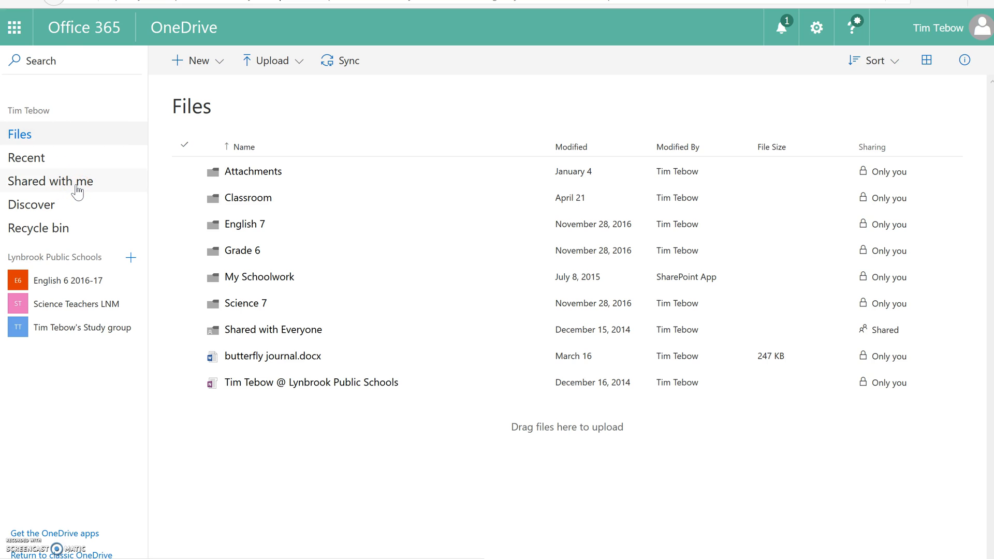
click(50, 181)
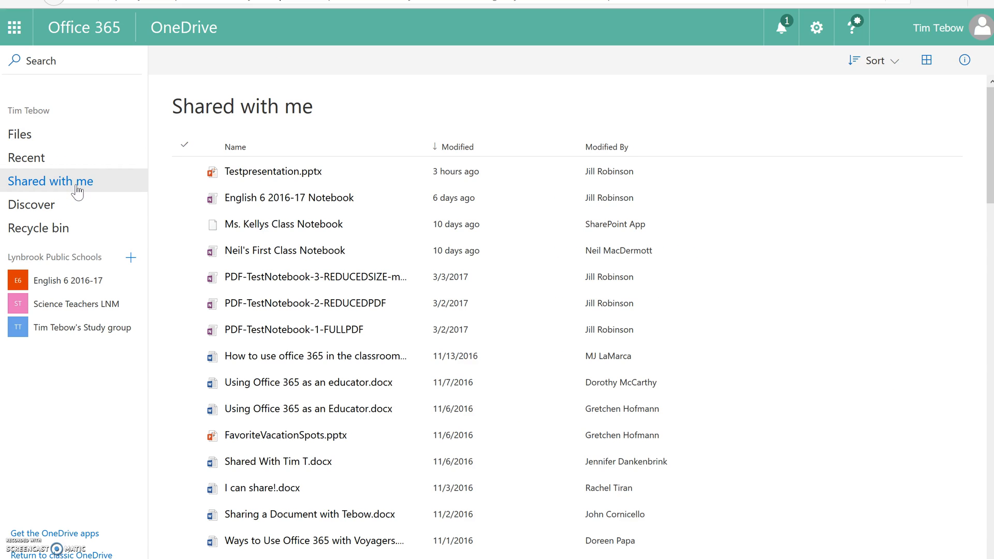
mouse_move(273, 171)
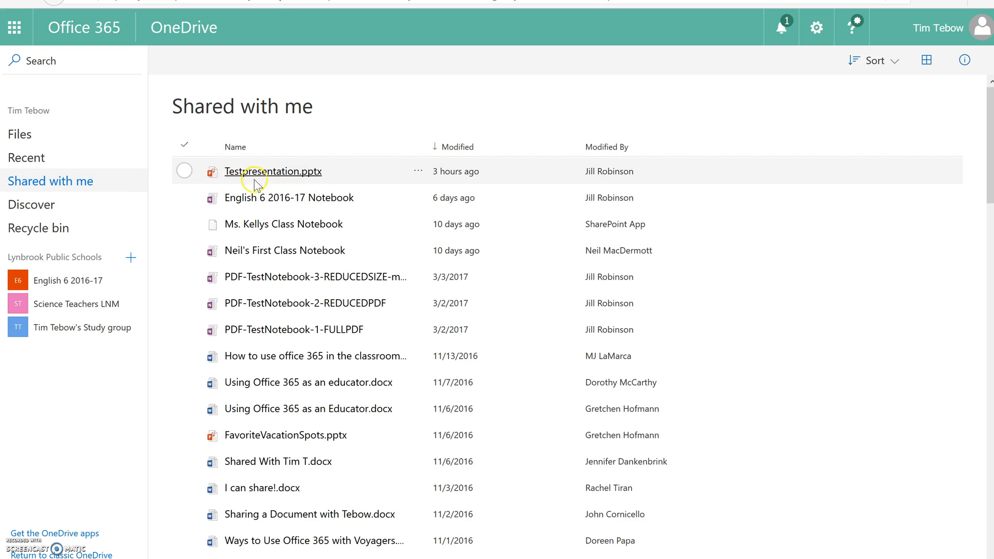
mouse_move(273, 171)
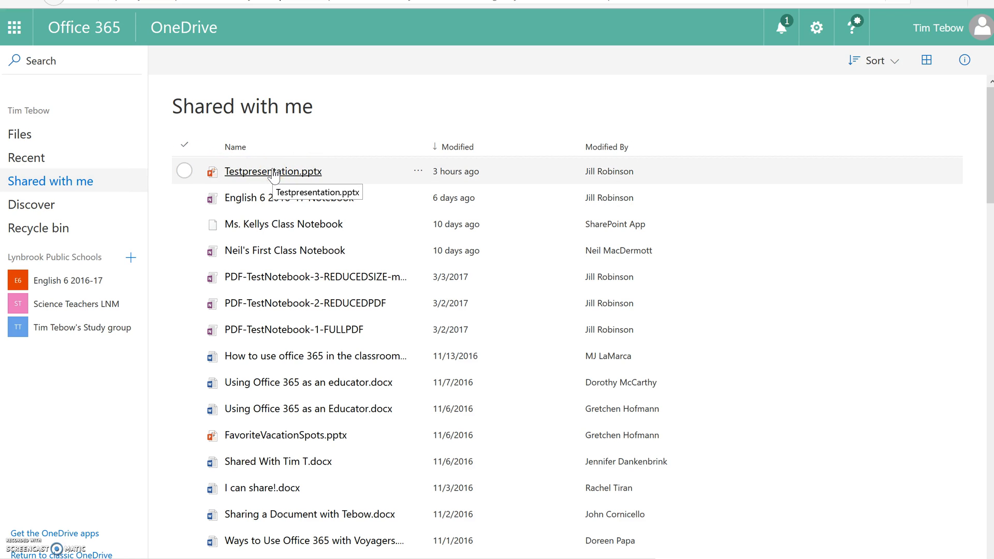
click(272, 171)
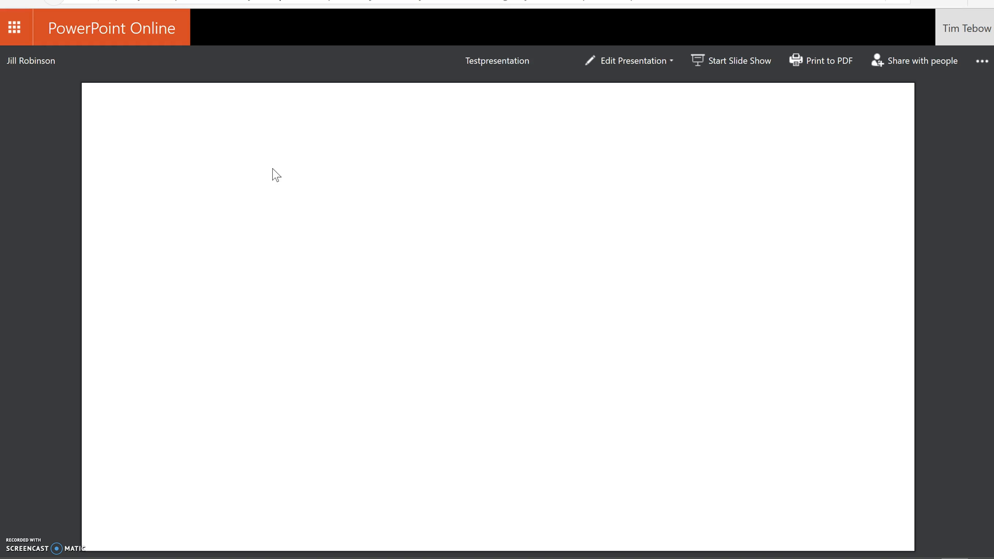
Step: Switch Testpresentation from viewing to Edit in Browser
click(631, 60)
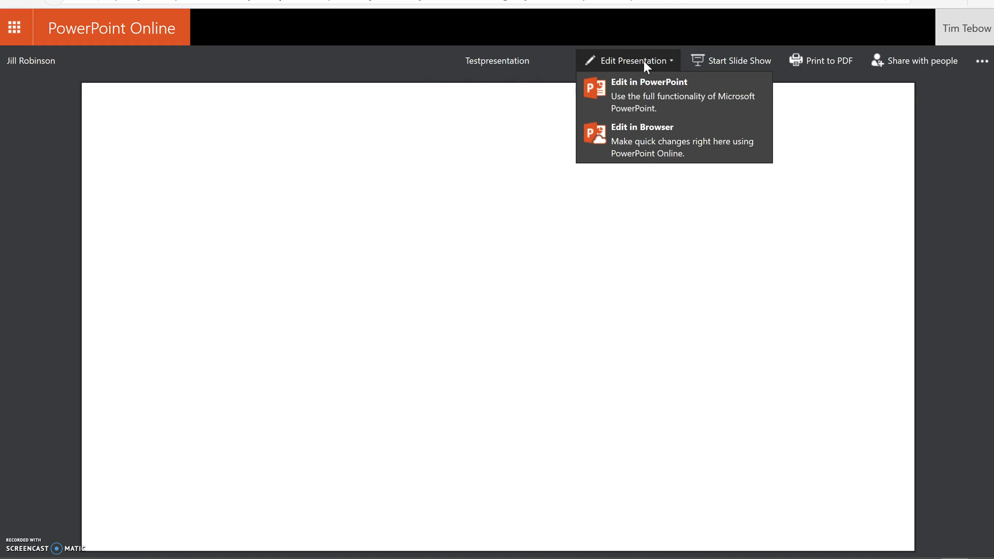
mouse_move(641, 139)
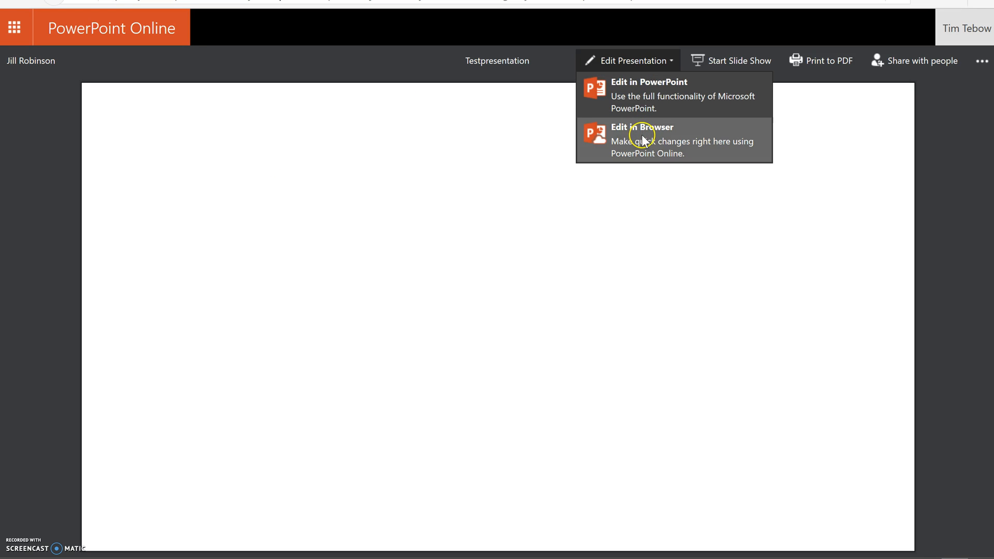
click(640, 139)
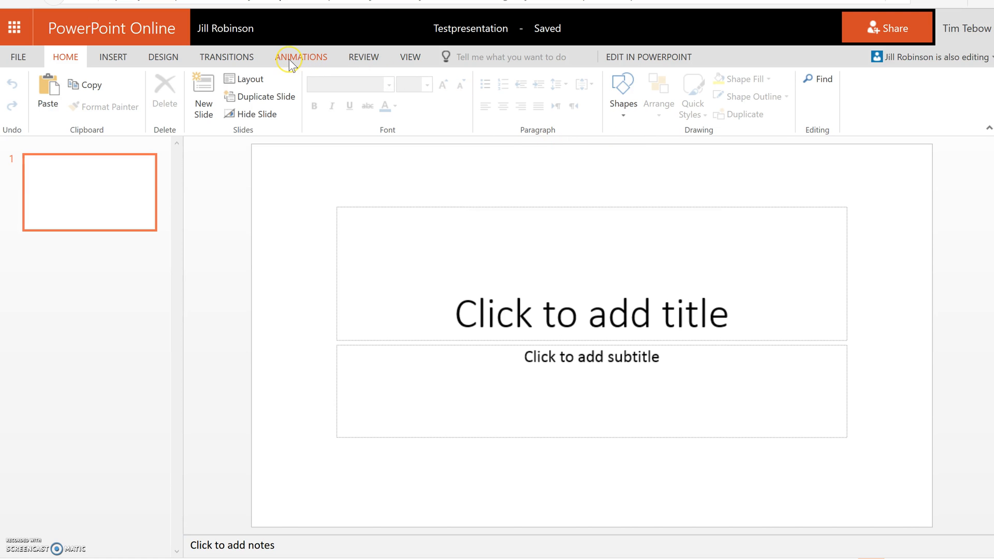
mouse_move(292, 63)
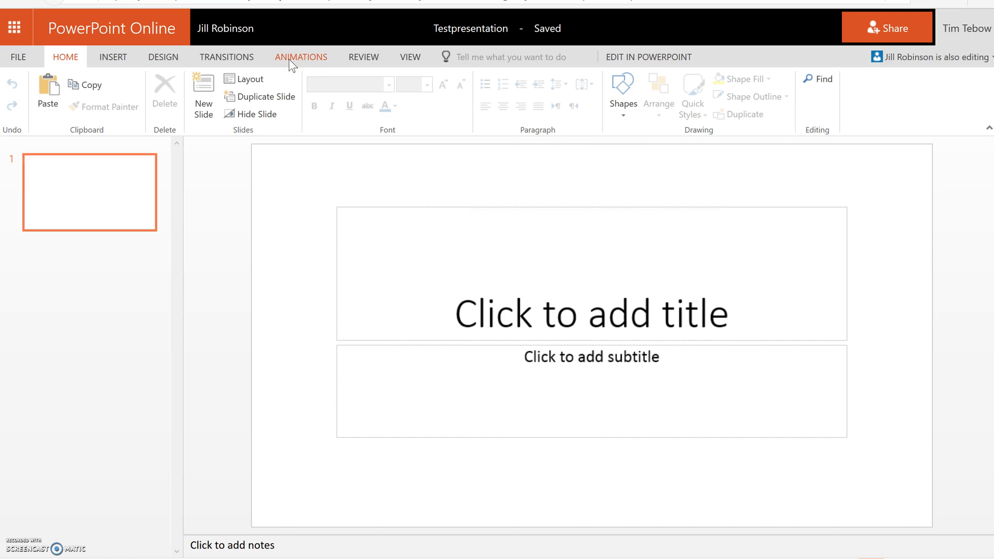
mouse_move(150, 166)
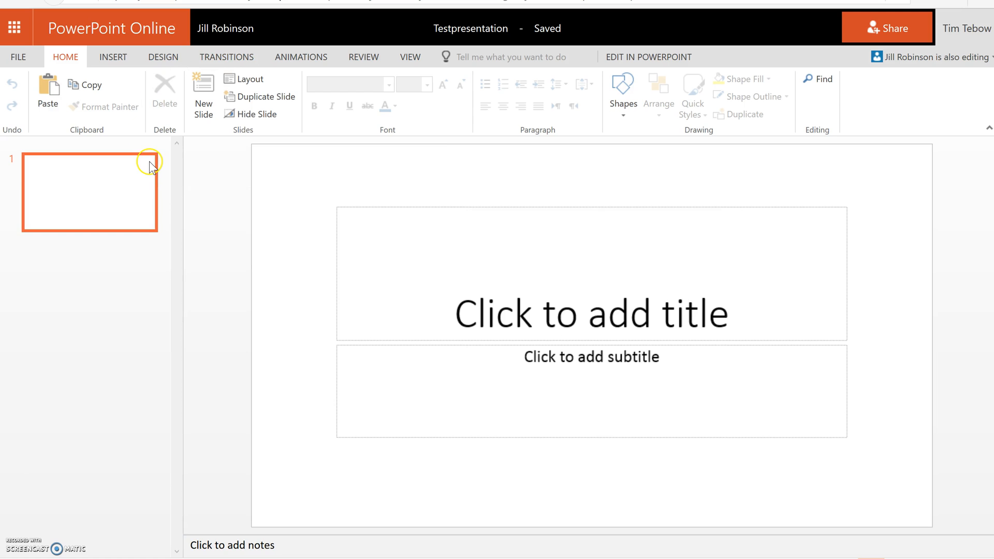
mouse_move(447, 146)
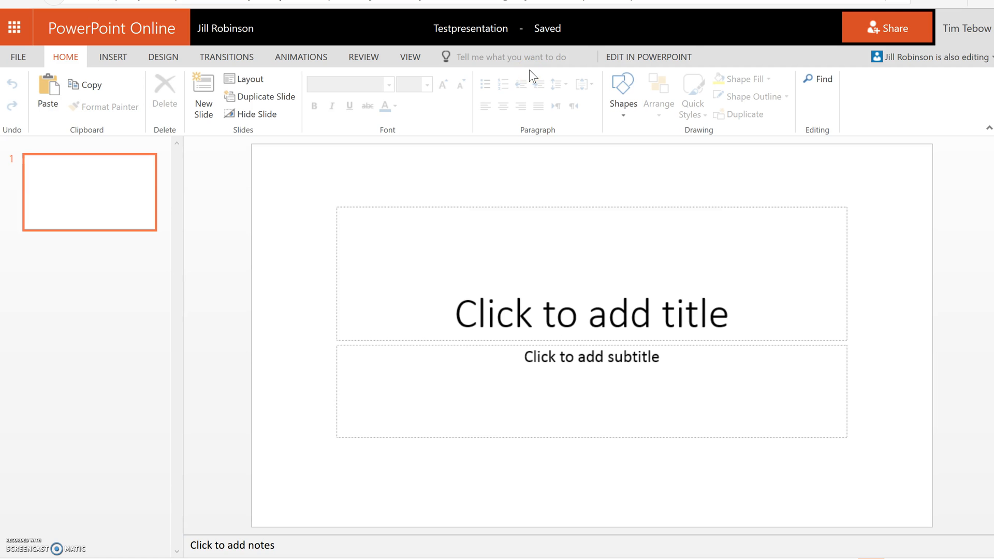
mouse_move(679, 63)
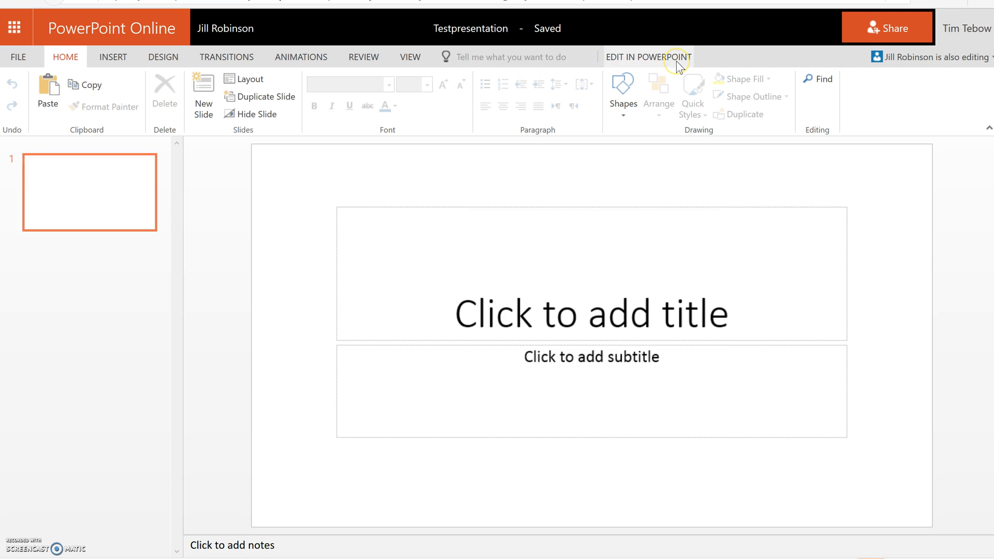